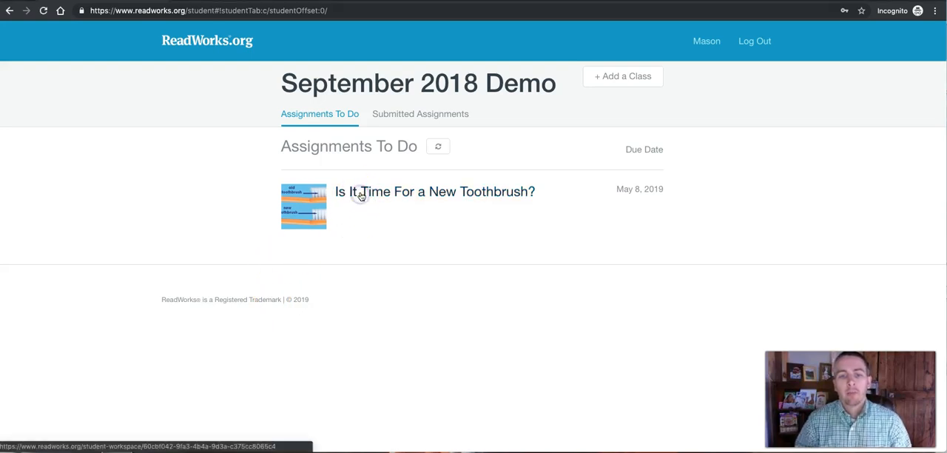
Open 'Is It Time For a New Toothbrush?' and scroll through its passage.
{"action": "left_click", "coordinate": [436, 191]}
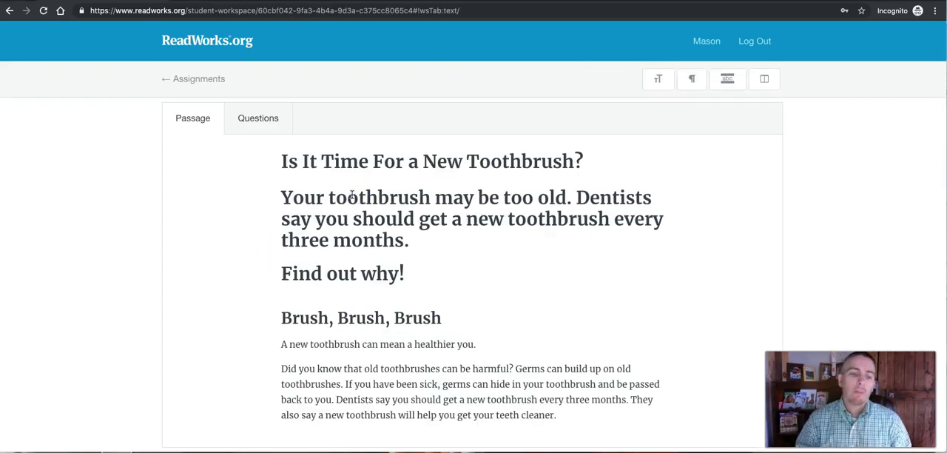
{"action": "scroll", "scroll_direction": "down", "scroll_amount": 3}
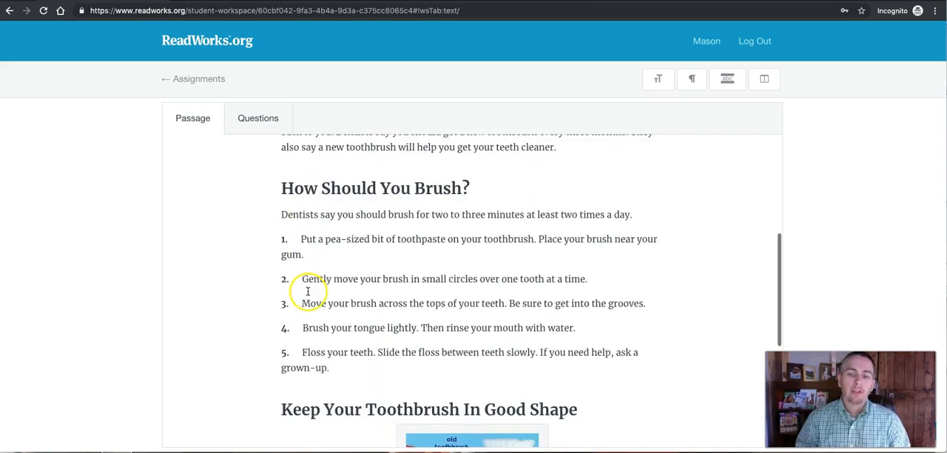
{"action": "scroll", "scroll_direction": "up", "scroll_amount": 3}
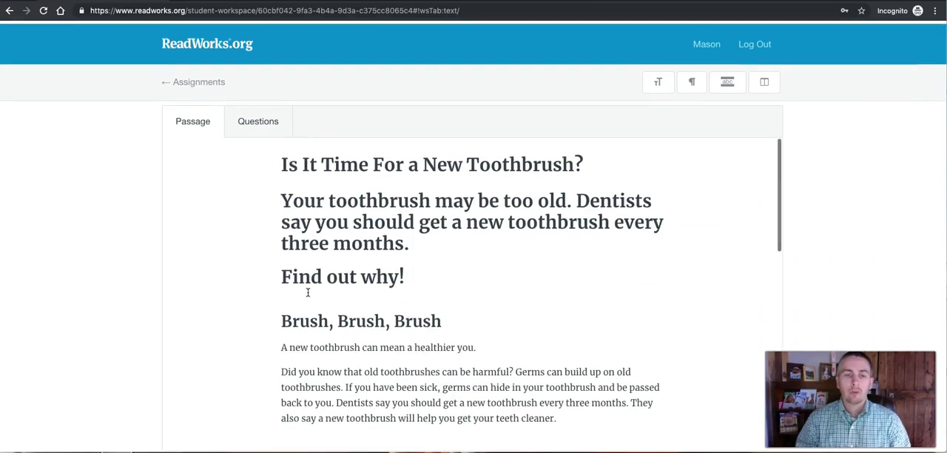
{"action": "left_click", "coordinate": [257, 120]}
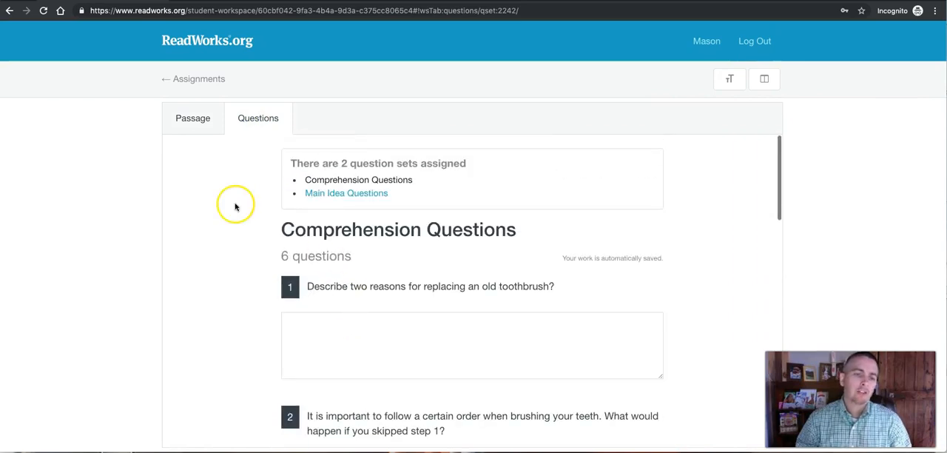
{"action": "left_click", "coordinate": [193, 118]}
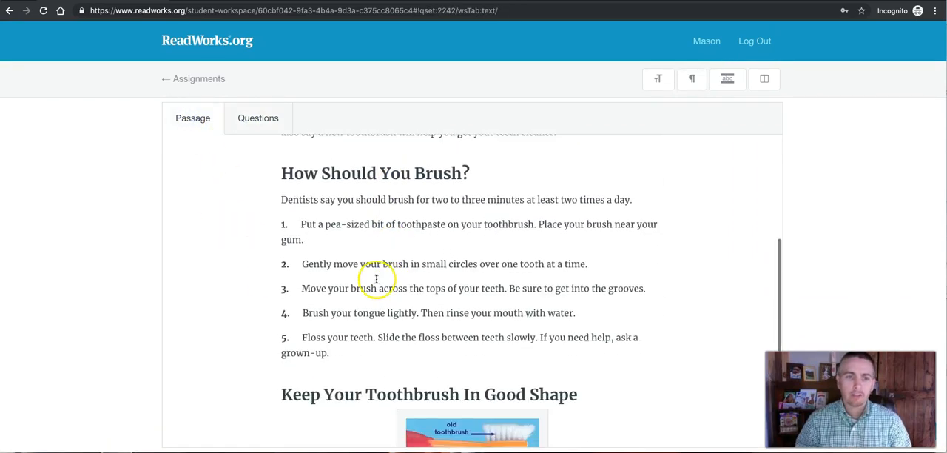
{"action": "left_click", "coordinate": [257, 117]}
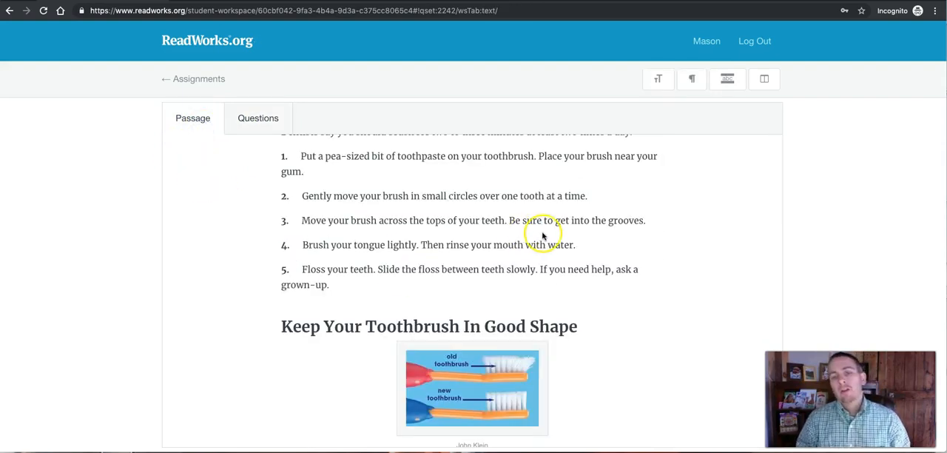
{"action": "left_click", "coordinate": [764, 80]}
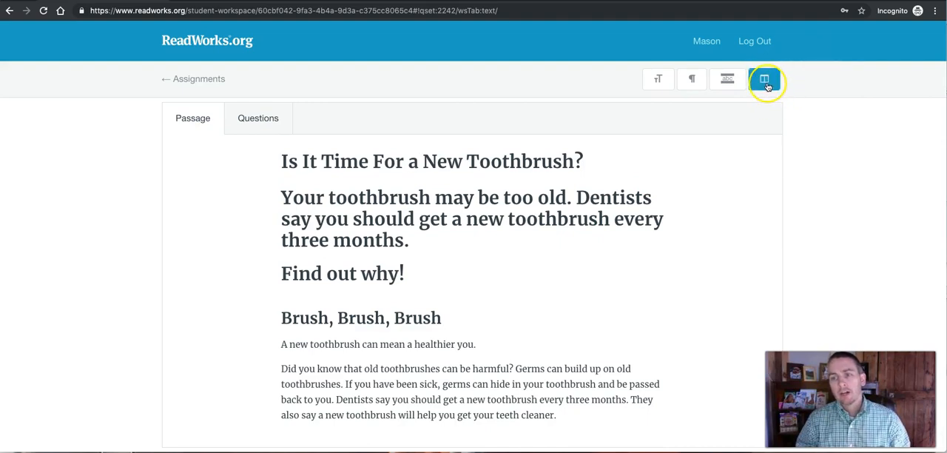
Switch the toothbrush assignment to split-screen, passage left and questions right.
{"action": "left_click", "coordinate": [764, 79]}
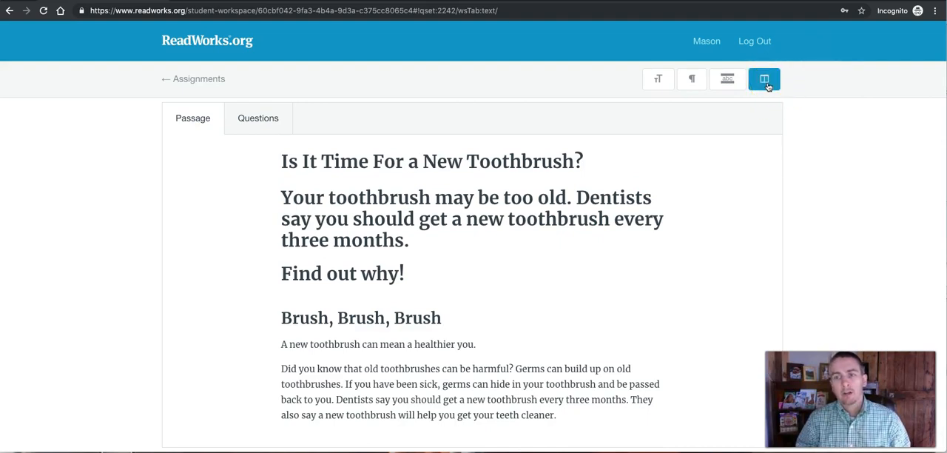
{"action": "left_click", "coordinate": [765, 79]}
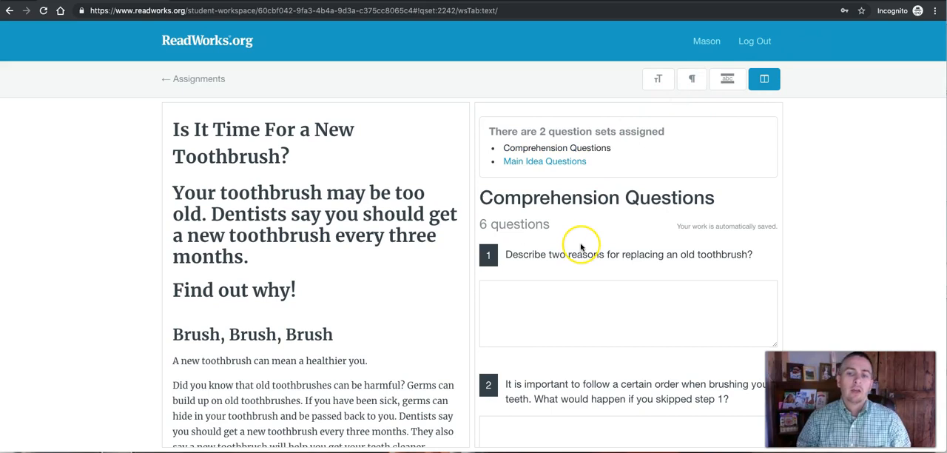
{"action": "scroll", "scroll_direction": "down", "scroll_amount": 3}
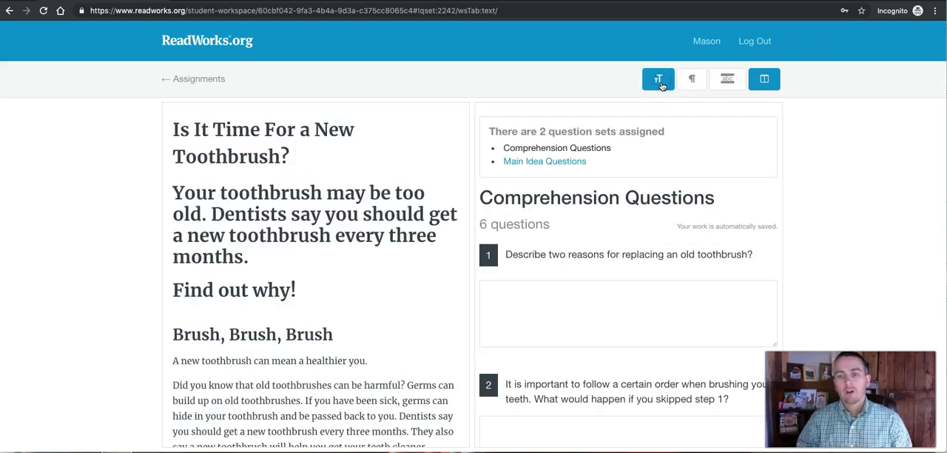
{"action": "left_click", "coordinate": [691, 79]}
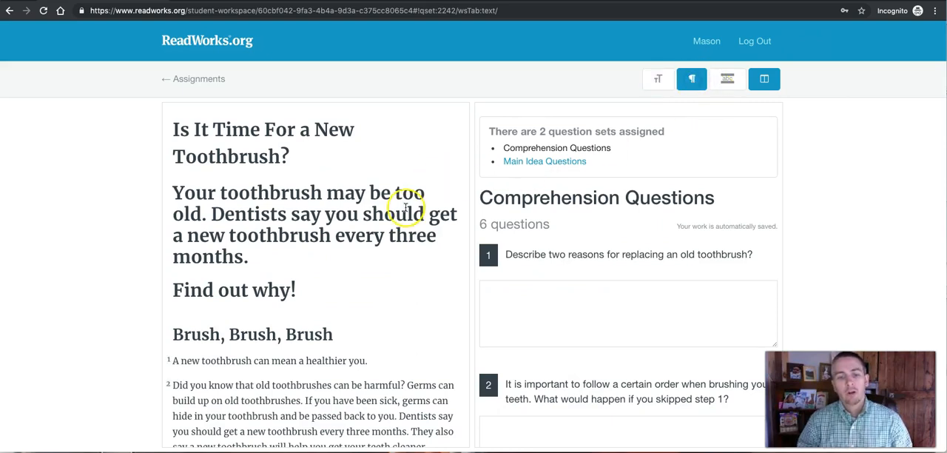
{"action": "left_click", "coordinate": [692, 79]}
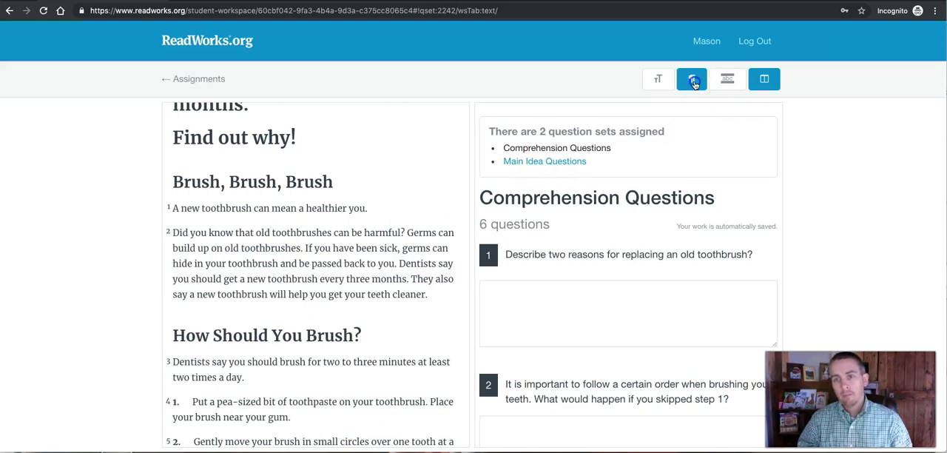
{"action": "left_click", "coordinate": [727, 79]}
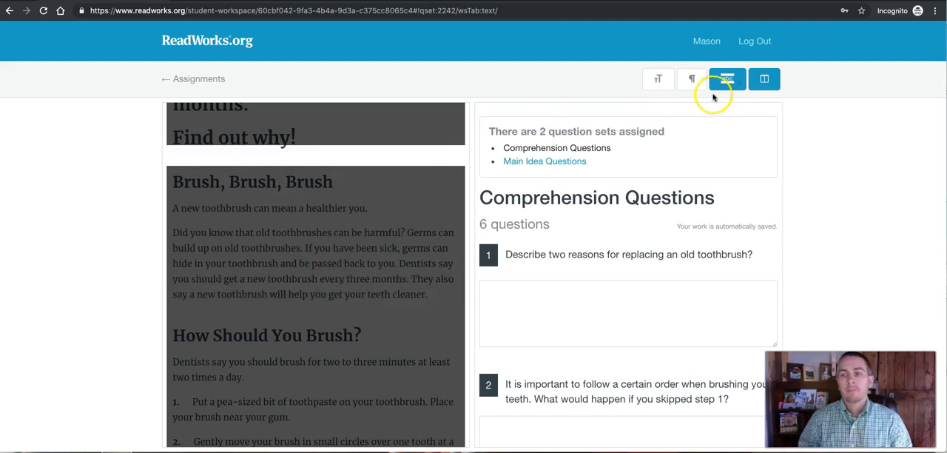
{"action": "left_click", "coordinate": [764, 78]}
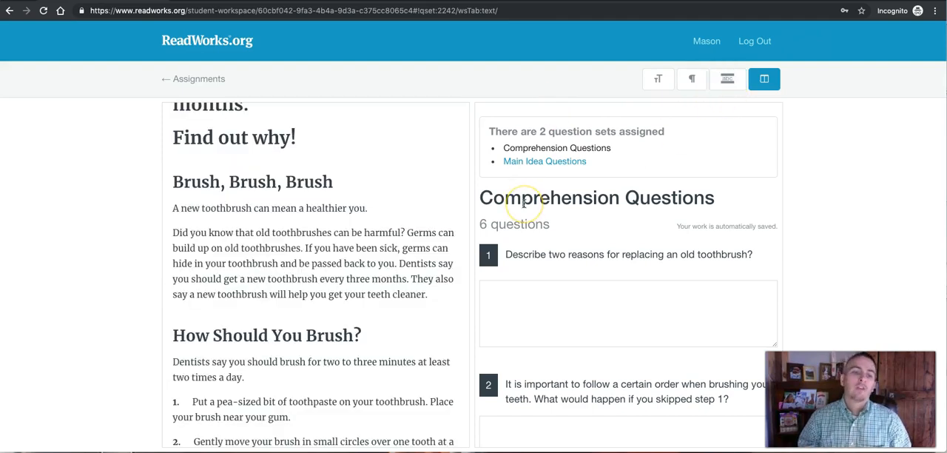